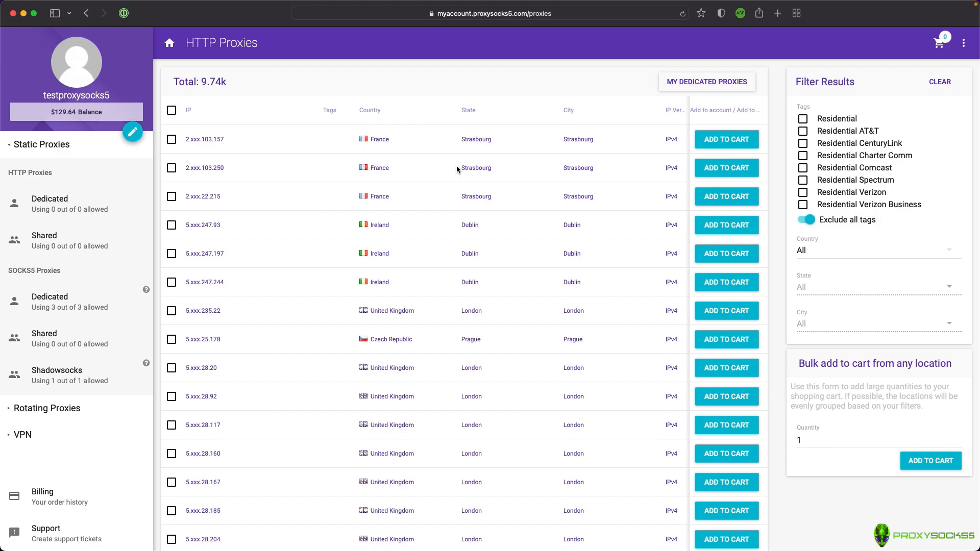
# - Add 37.120.236.5 under Authentication IPs for the dedicated SOCKS5 proxies
pyautogui.click(50, 297)
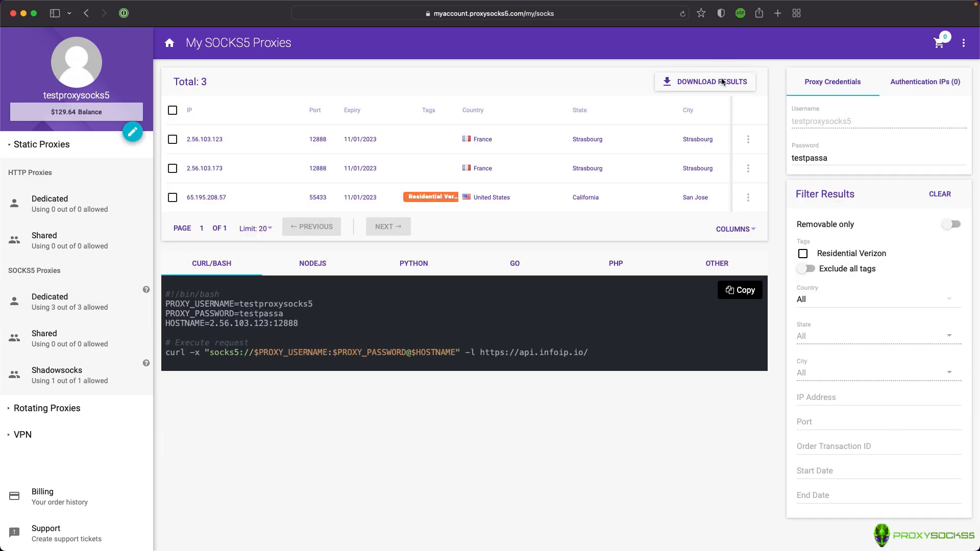
pyautogui.click(924, 82)
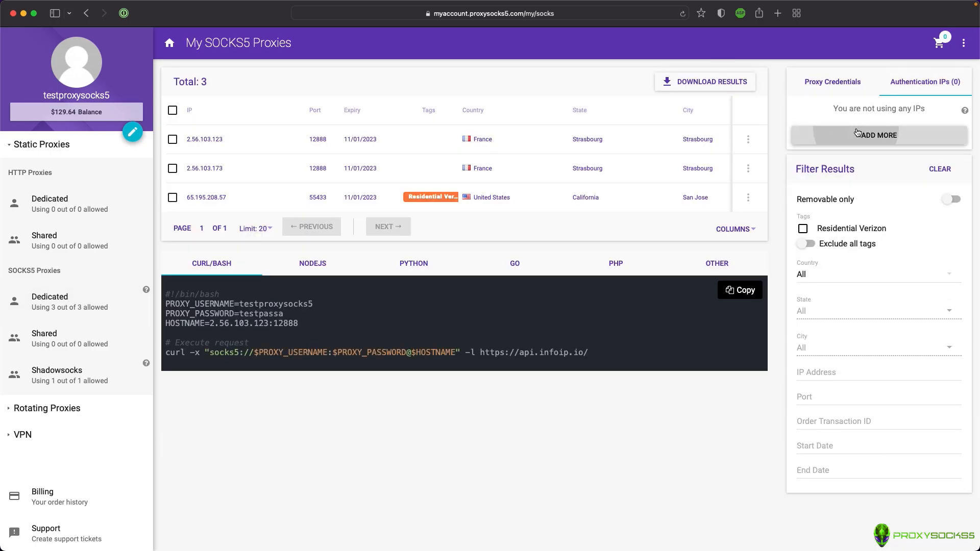
pyautogui.click(877, 134)
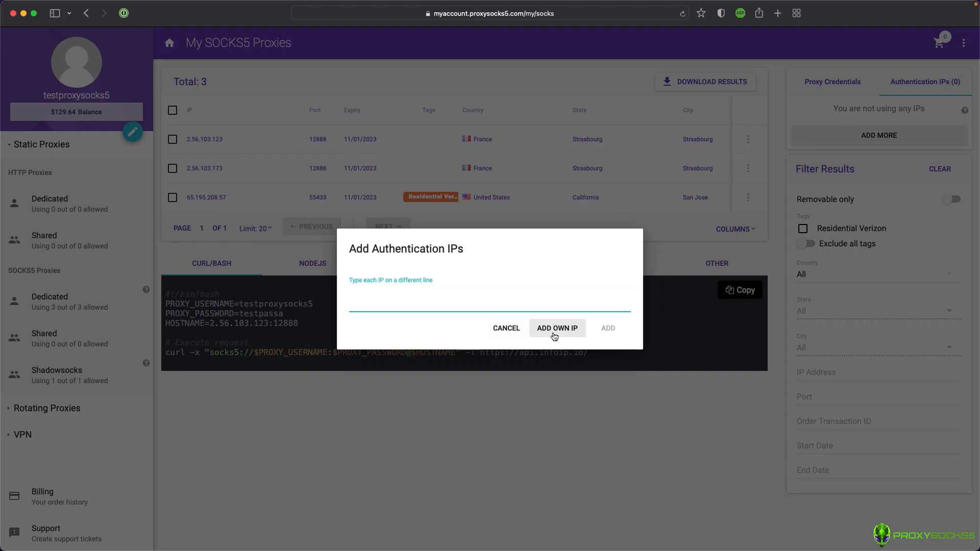
pyautogui.write('37.120.236.5')
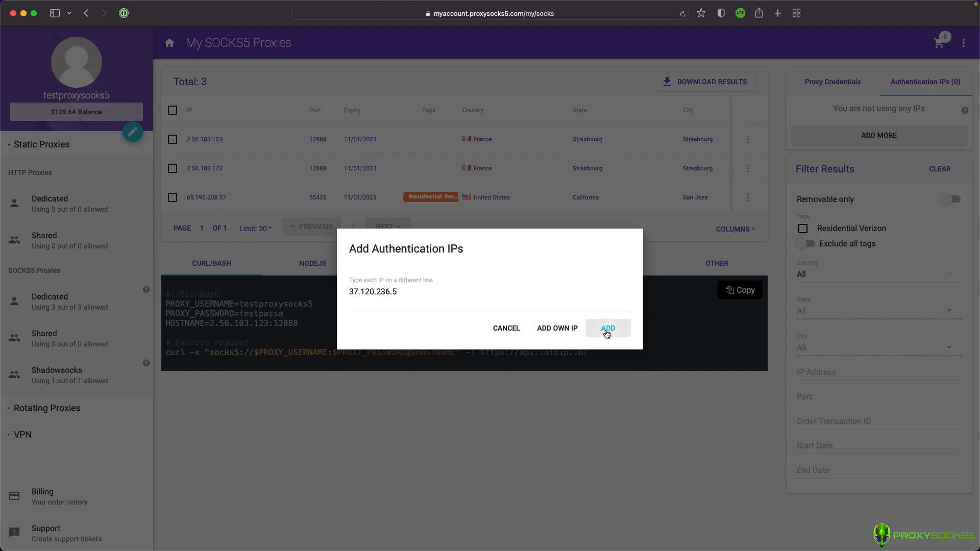
pyautogui.click(606, 328)
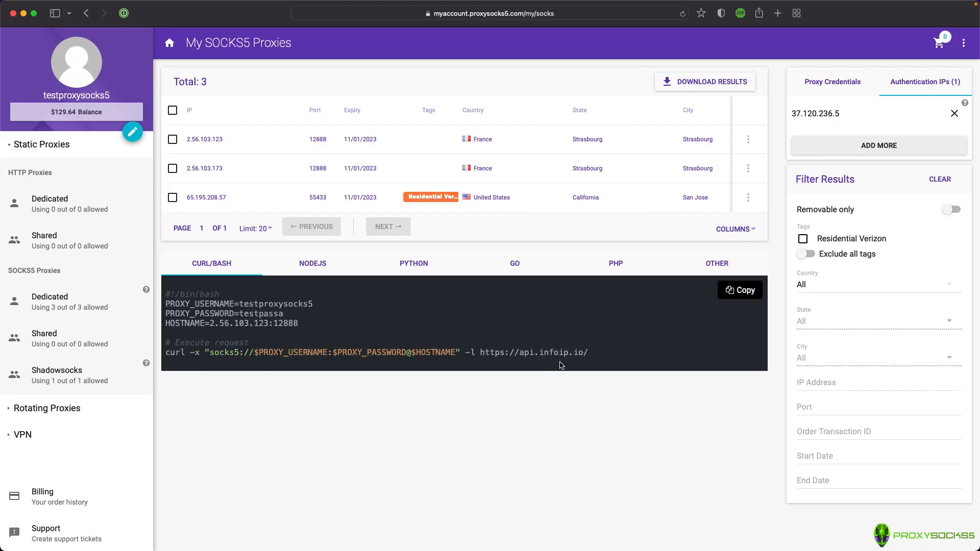
# - Open Safari Preferences from the Safari menu to reach the Advanced settings
pyautogui.click(831, 82)
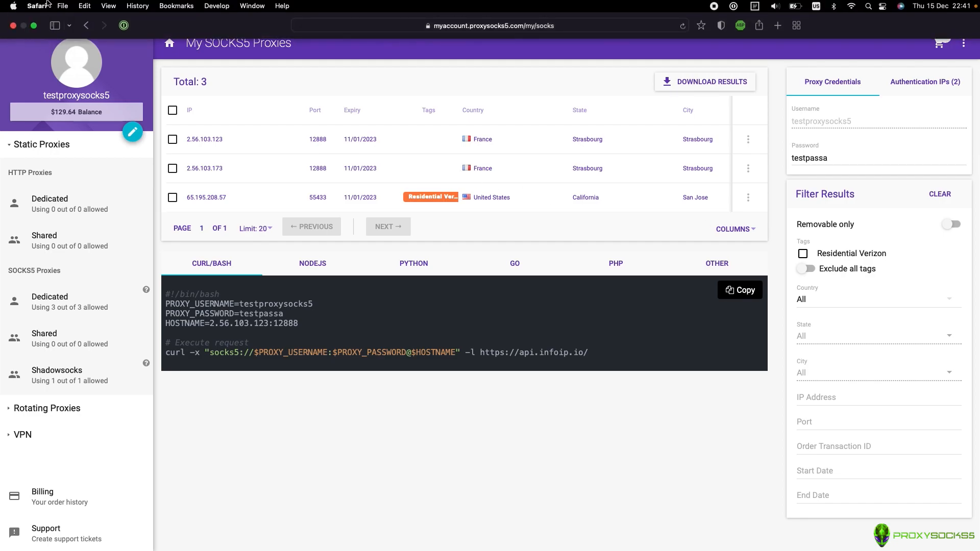
pyautogui.click(36, 5)
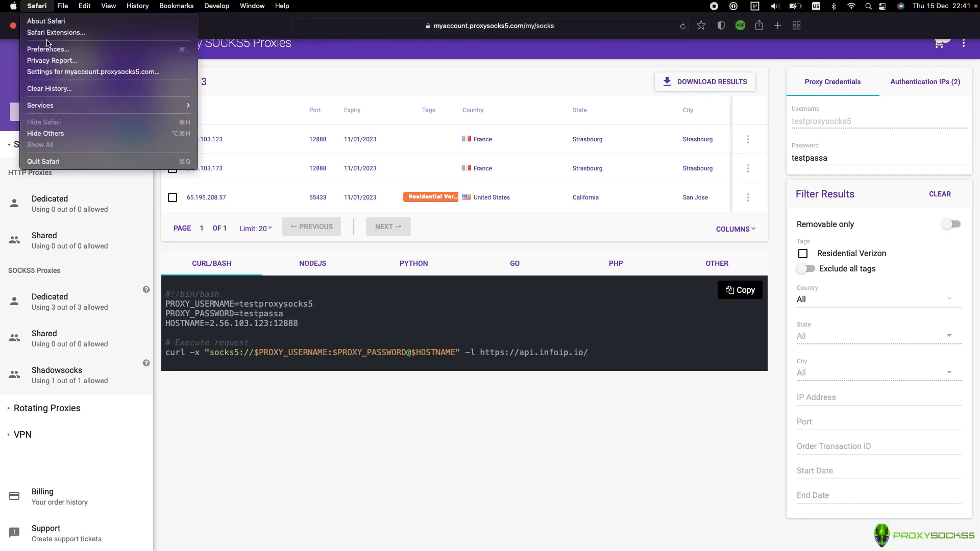
pyautogui.click(47, 49)
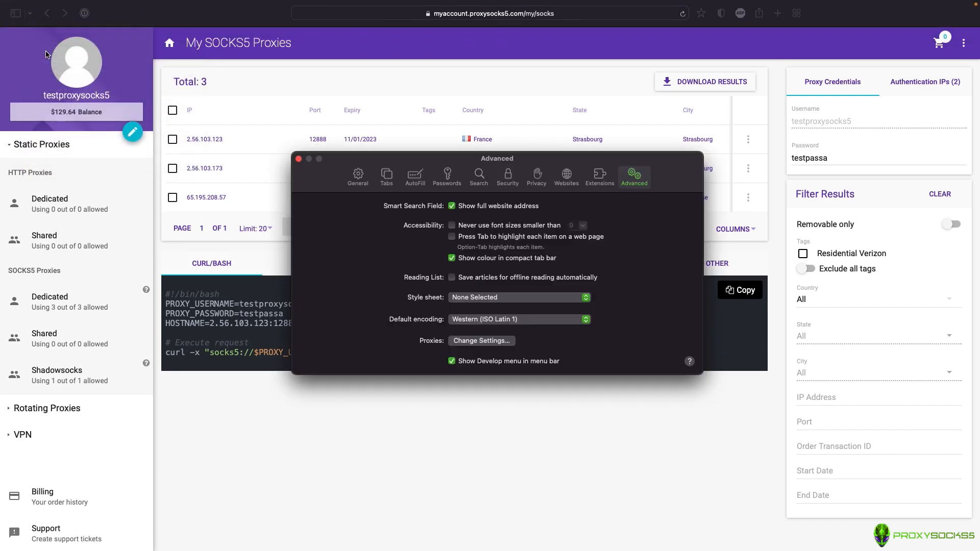
pyautogui.moveTo(566, 238)
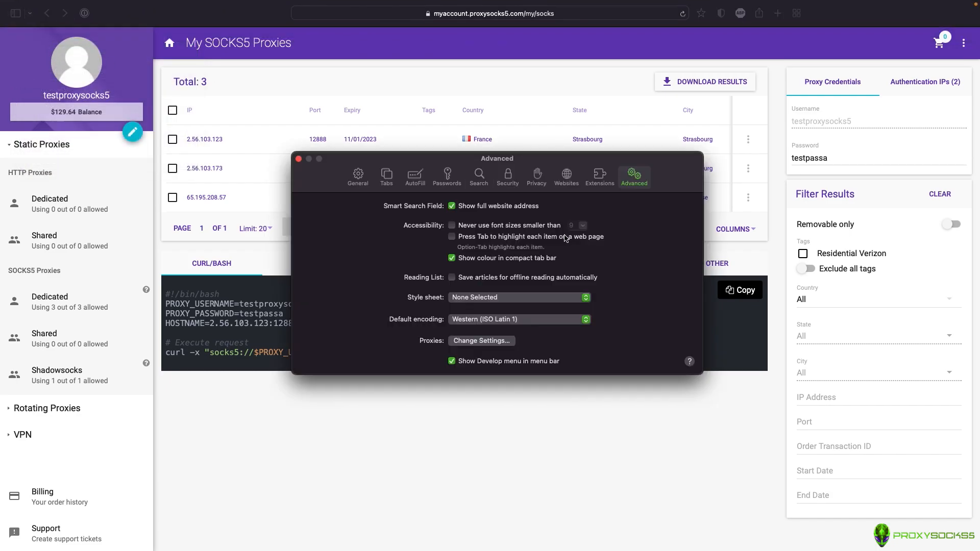
pyautogui.moveTo(532, 289)
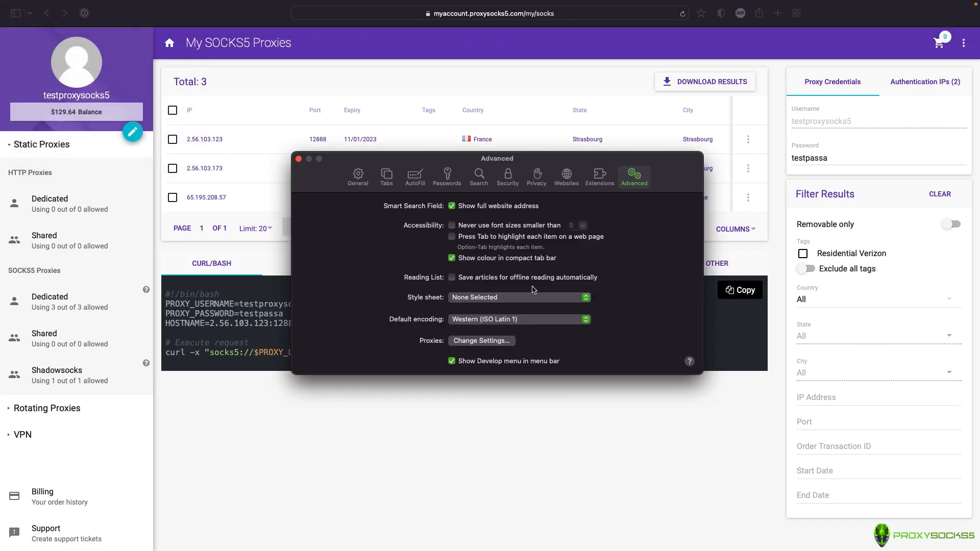
# - Enable the Wi-Fi SOCKS Proxy with server address 65.195.208.57
pyautogui.click(480, 341)
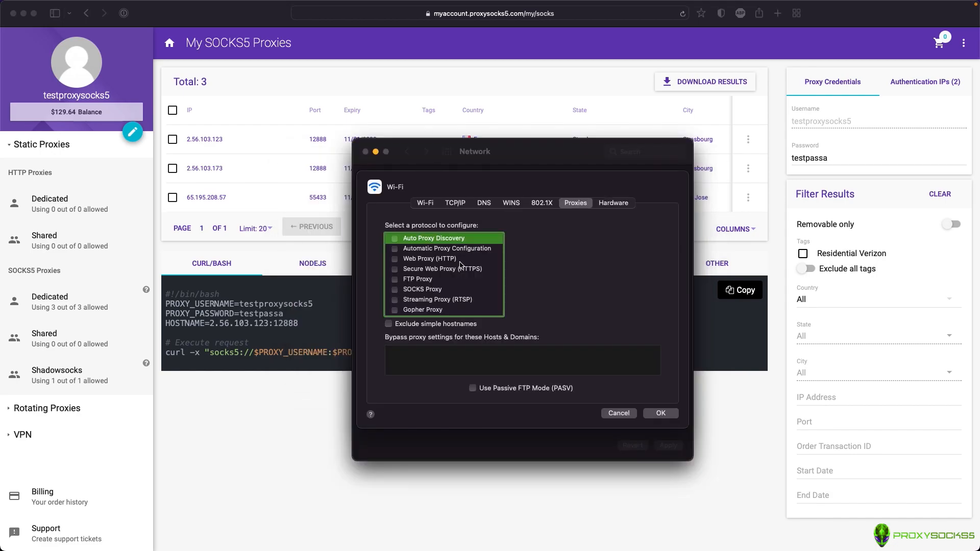
pyautogui.click(394, 289)
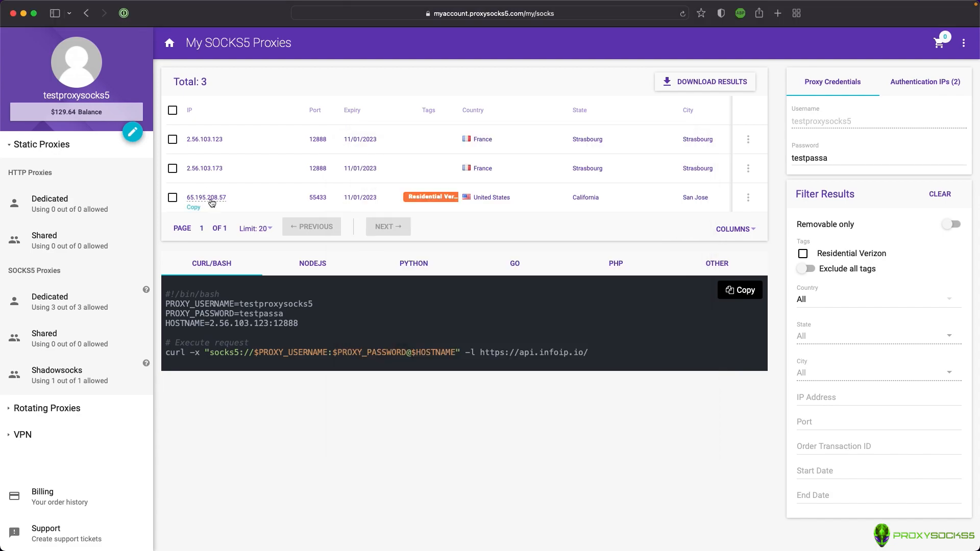
pyautogui.moveTo(237, 251)
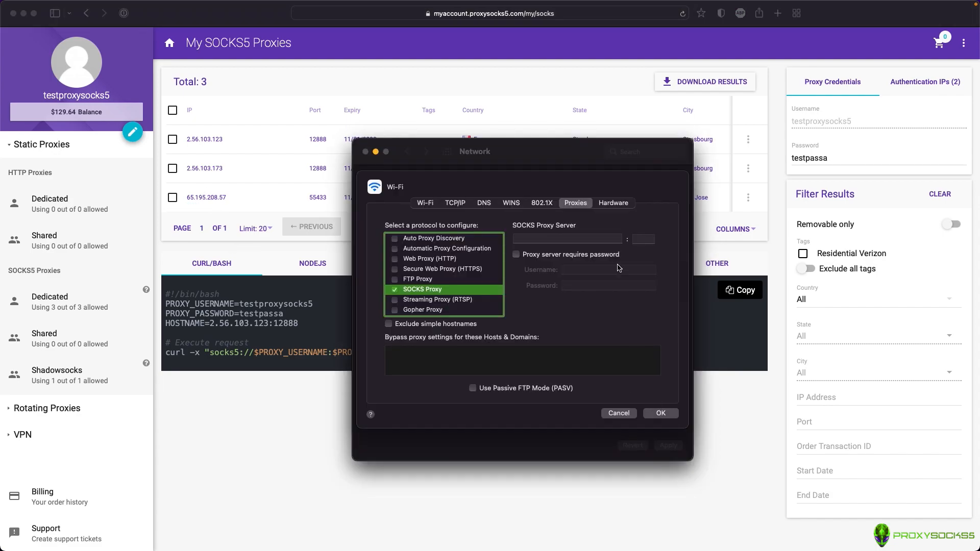
pyautogui.write('65.195.208.57')
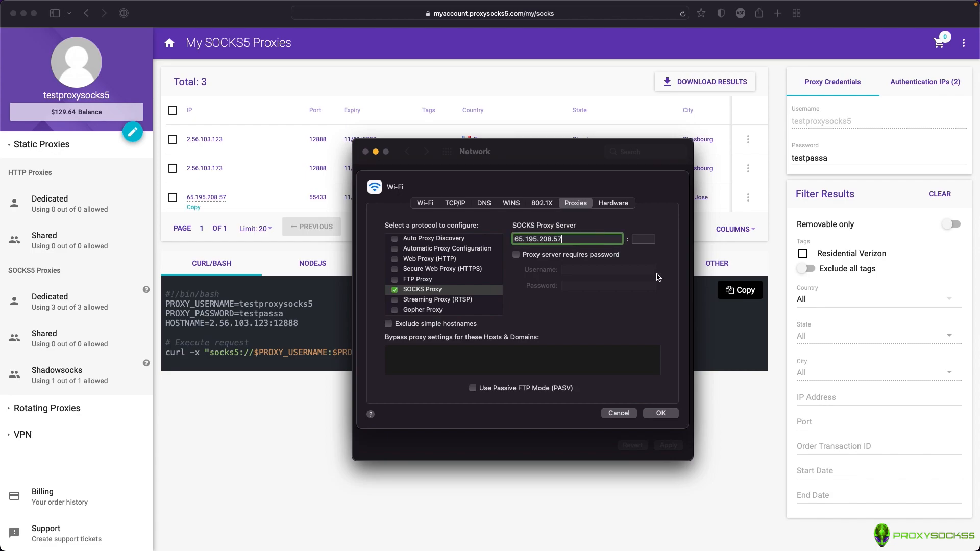